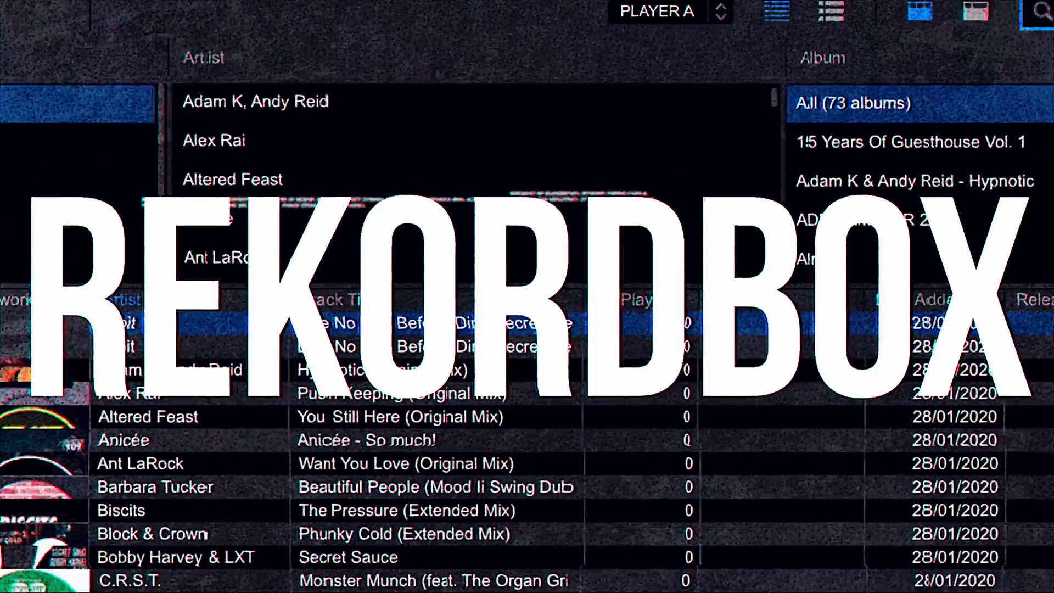
Flip the track's right-side panel through hot cues and rating/comment info, then back to memory cues.
{"action": "left_click", "coordinate": [276, 167]}
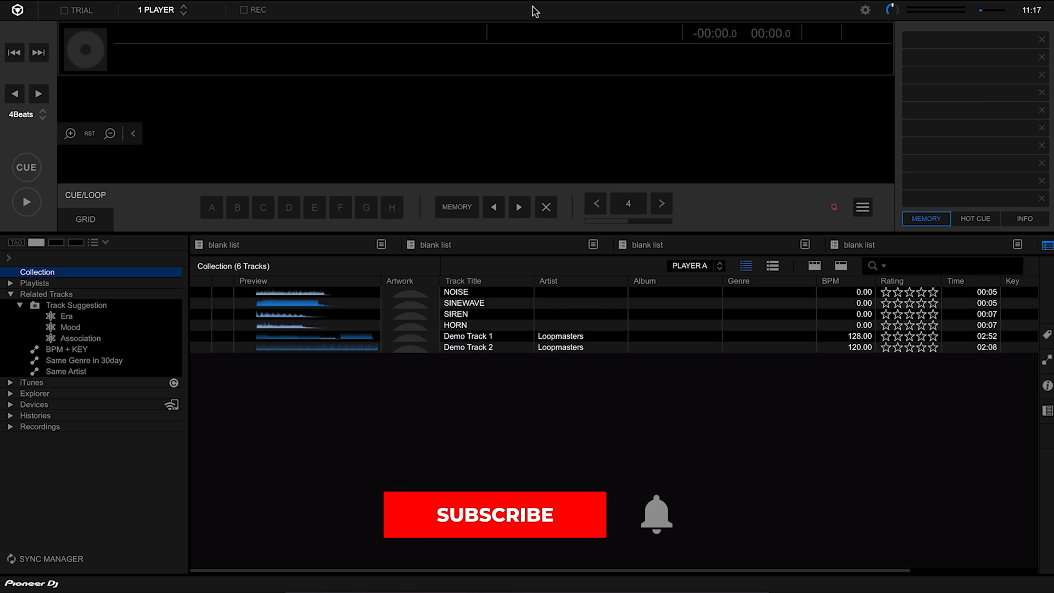
{"action": "left_click", "coordinate": [494, 514]}
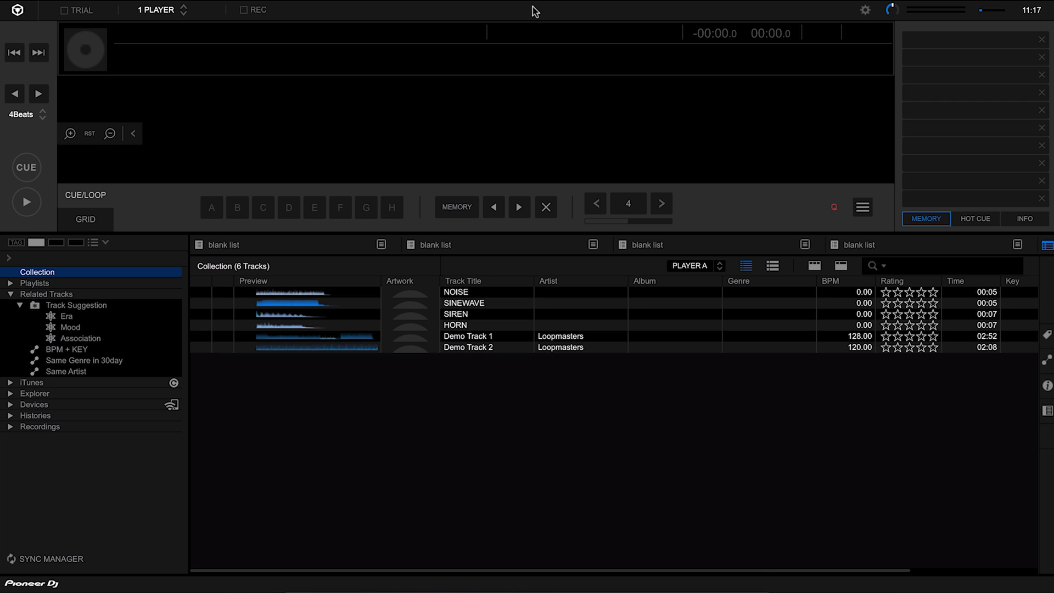
{"action": "mouse_move", "coordinate": [186, 160]}
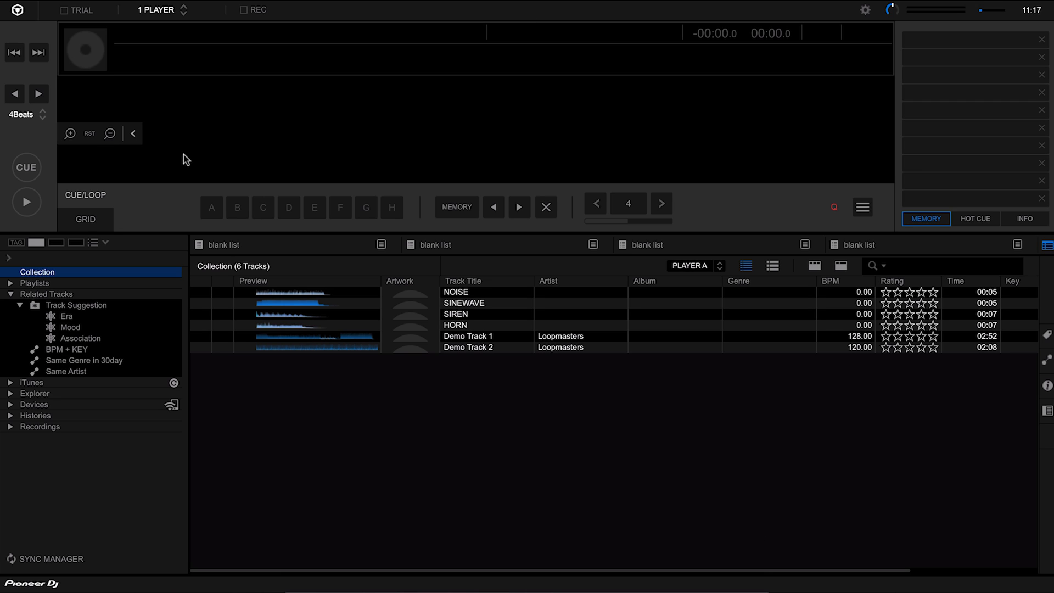
{"action": "mouse_move", "coordinate": [372, 110]}
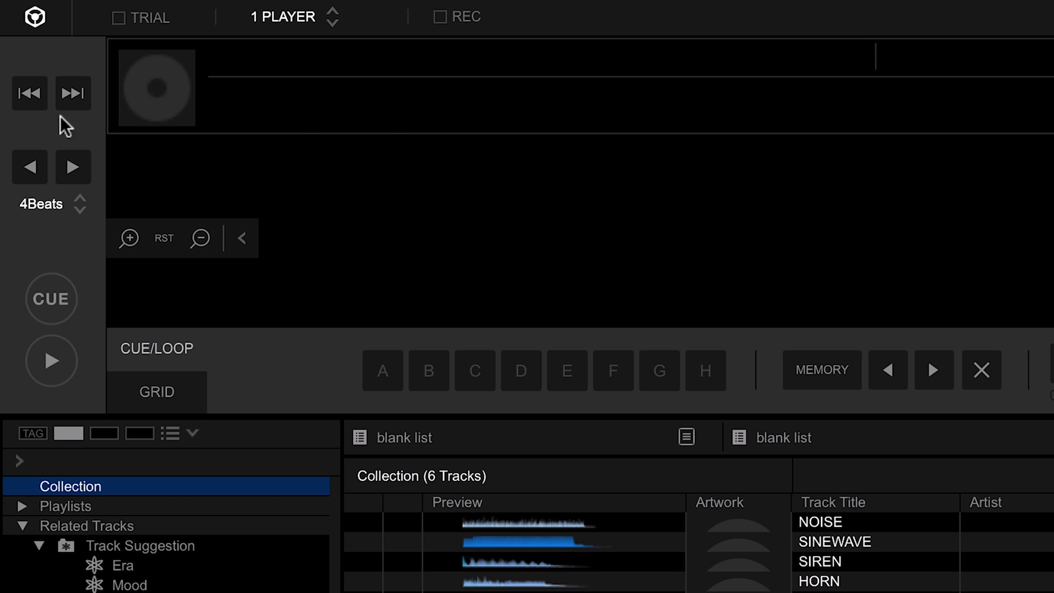
{"action": "mouse_move", "coordinate": [55, 266]}
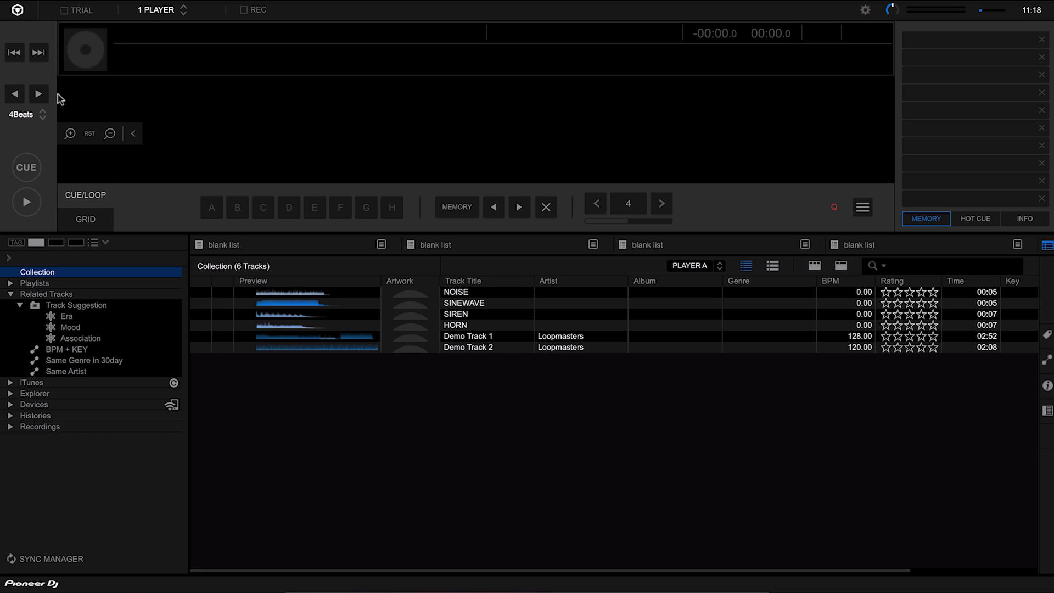
{"action": "mouse_move", "coordinate": [362, 213]}
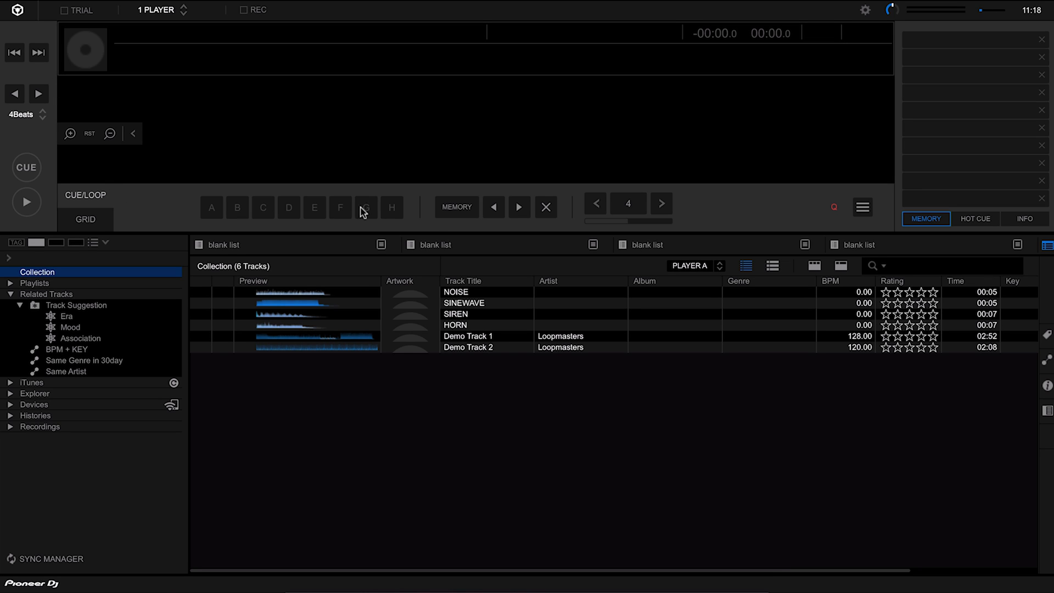
{"action": "mouse_move", "coordinate": [638, 199]}
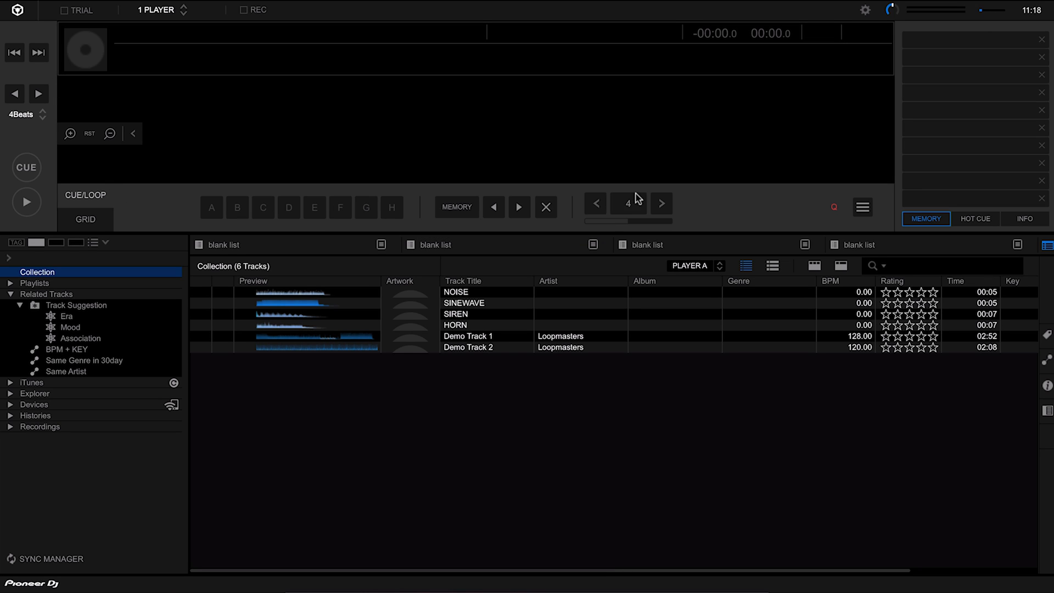
{"action": "mouse_move", "coordinate": [961, 155]}
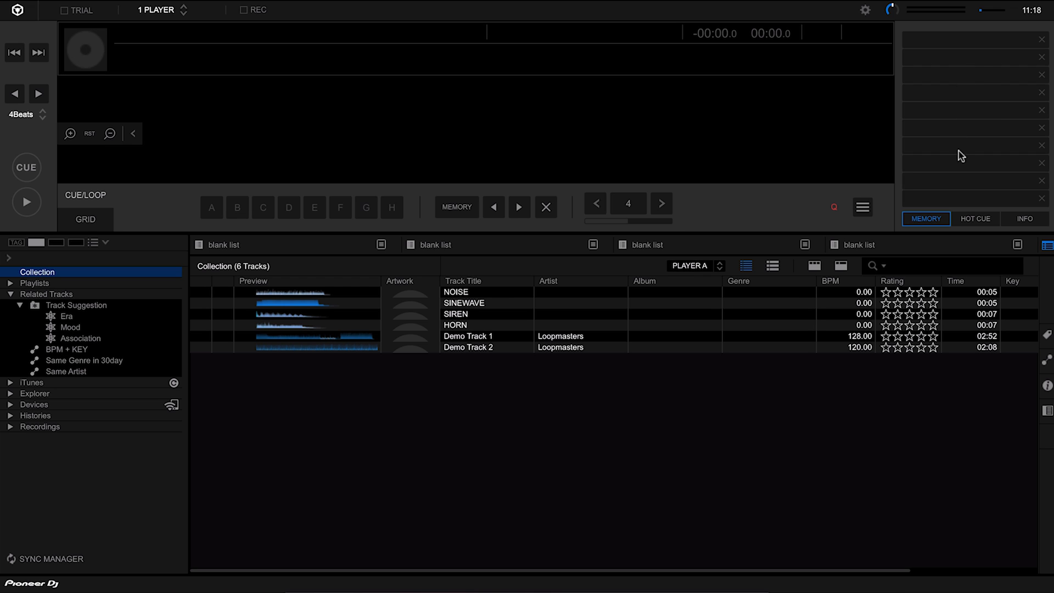
{"action": "left_click", "coordinate": [975, 219]}
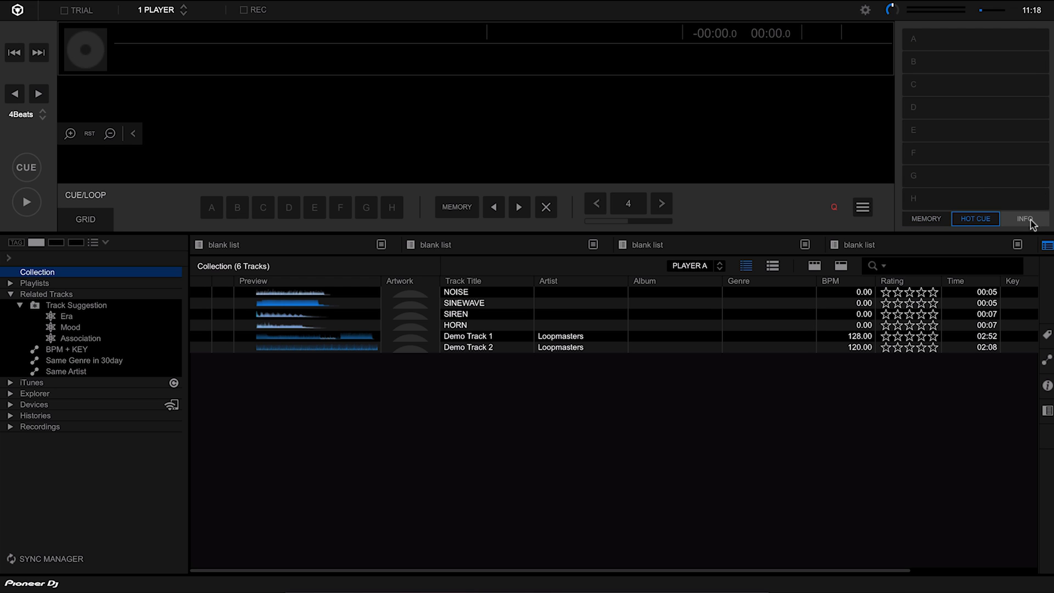
{"action": "left_click", "coordinate": [1025, 219]}
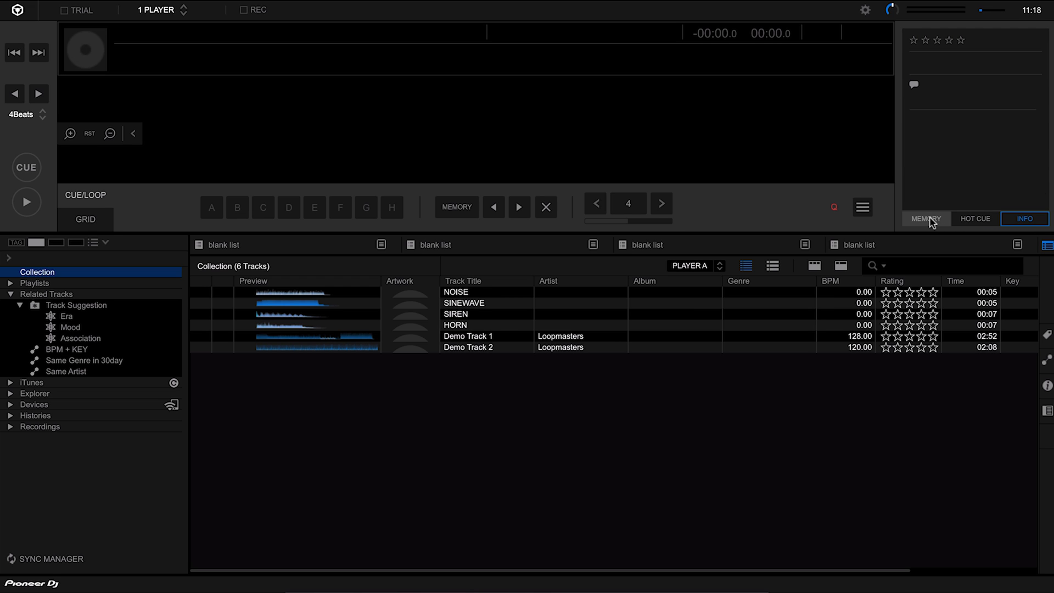
{"action": "left_click", "coordinate": [925, 219]}
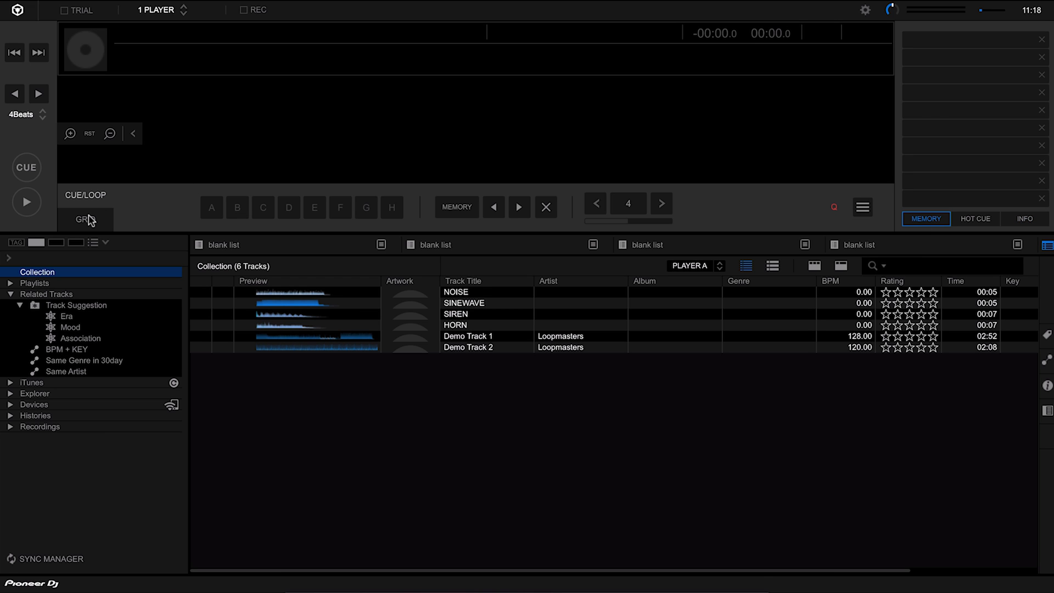
Fold the Related Tracks triangle in the tree and scroll down the shortened library list.
{"action": "left_click", "coordinate": [85, 219]}
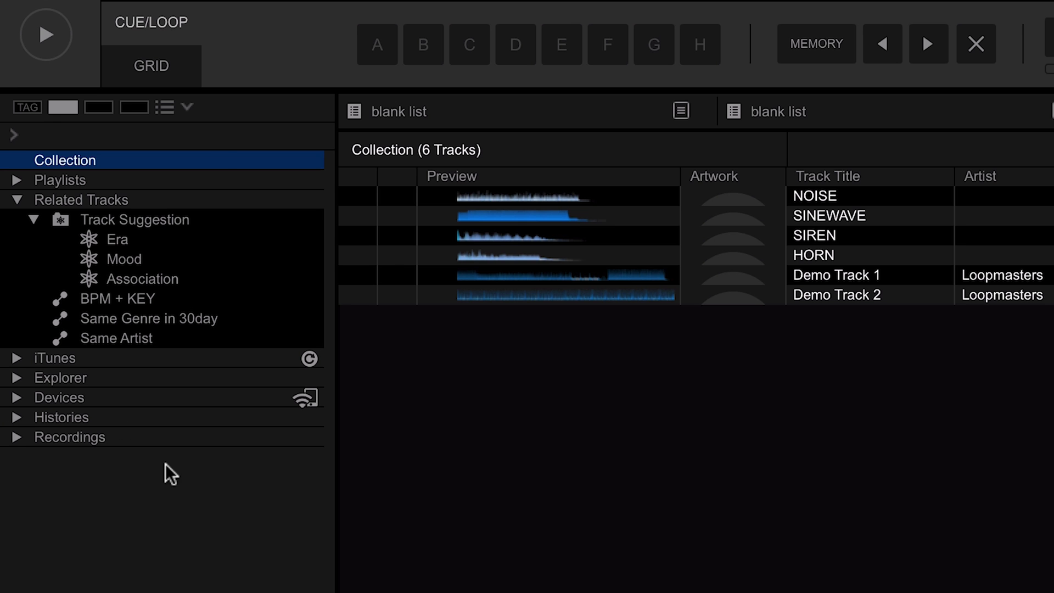
{"action": "mouse_move", "coordinate": [161, 205]}
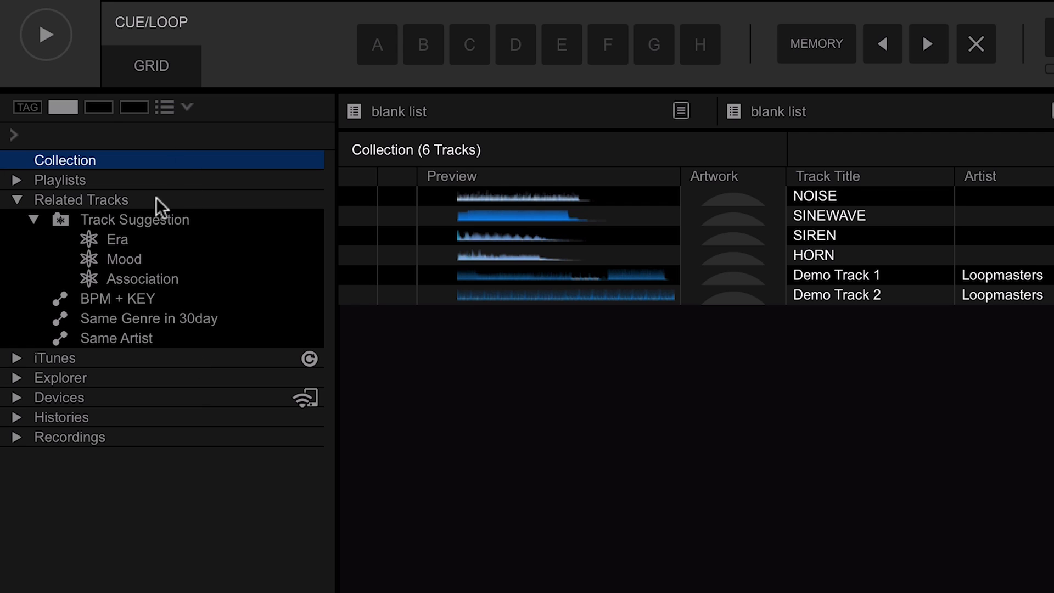
{"action": "mouse_move", "coordinate": [147, 197]}
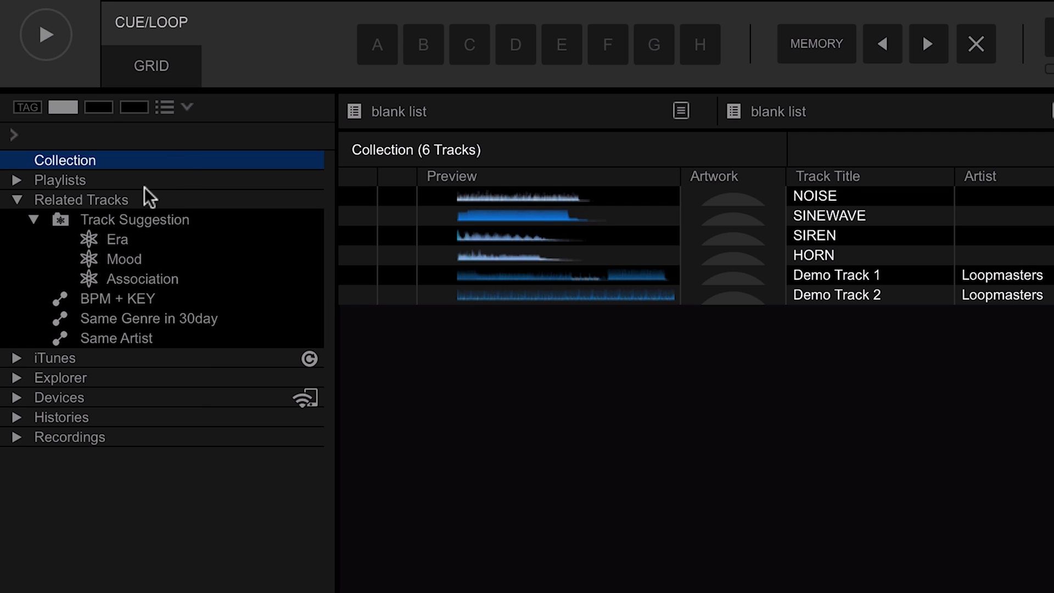
{"action": "mouse_move", "coordinate": [137, 165]}
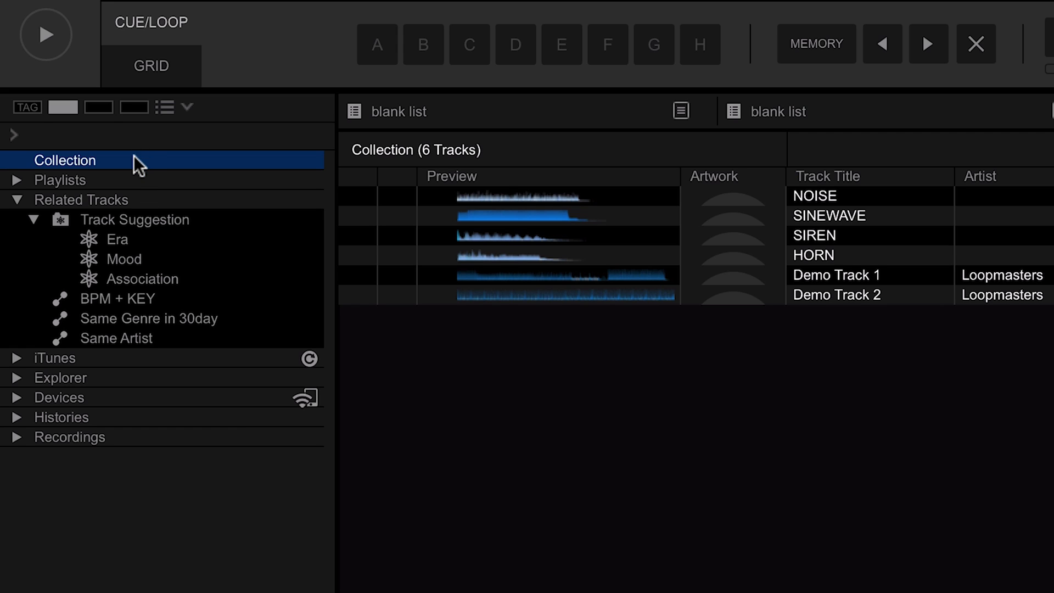
{"action": "mouse_move", "coordinate": [140, 186]}
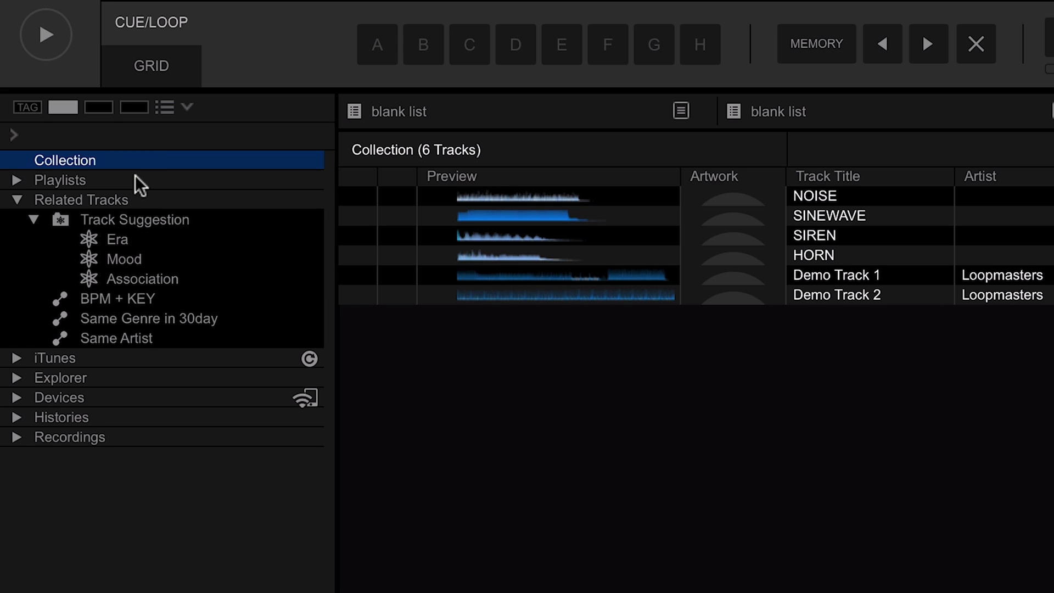
{"action": "mouse_move", "coordinate": [139, 207]}
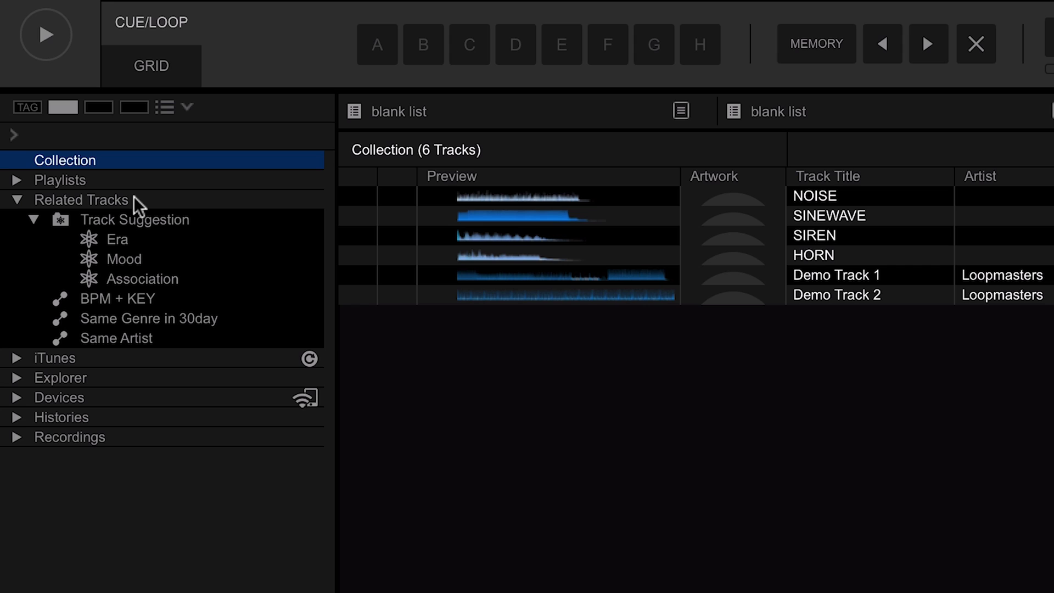
{"action": "mouse_move", "coordinate": [36, 207]}
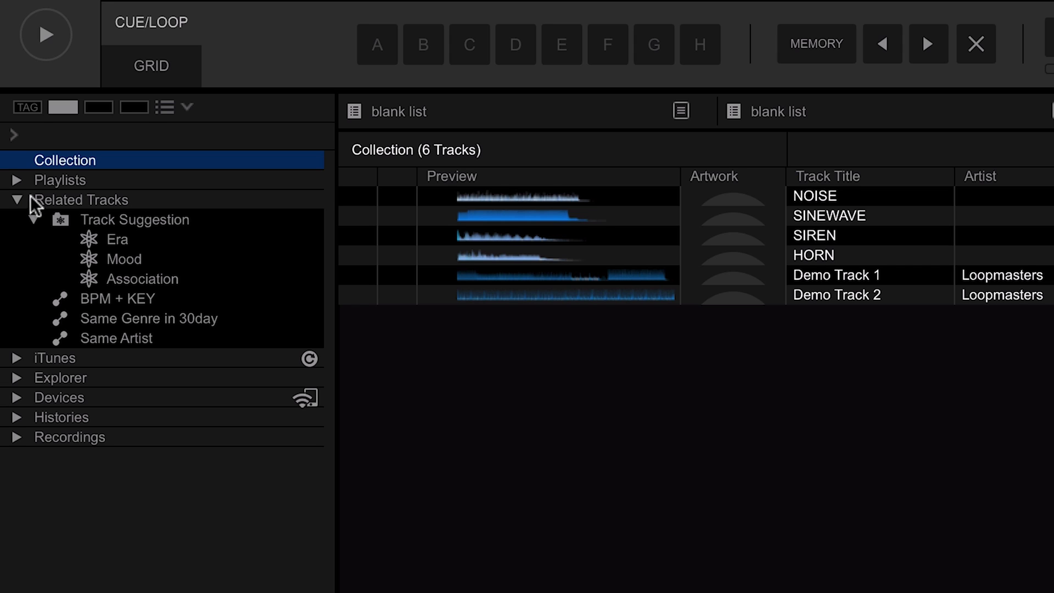
{"action": "left_click", "coordinate": [17, 199]}
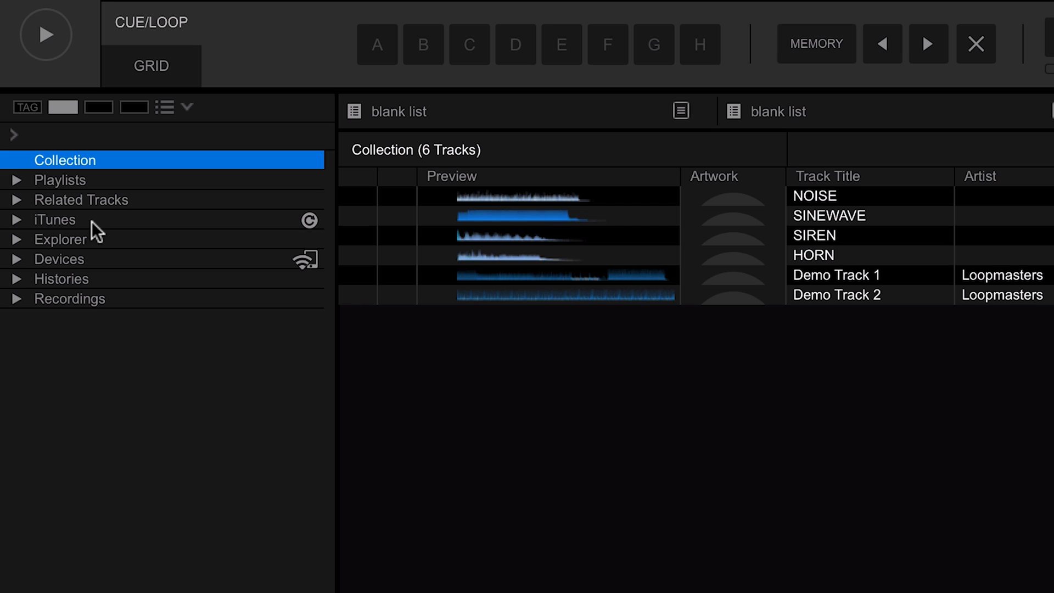
{"action": "mouse_move", "coordinate": [86, 248]}
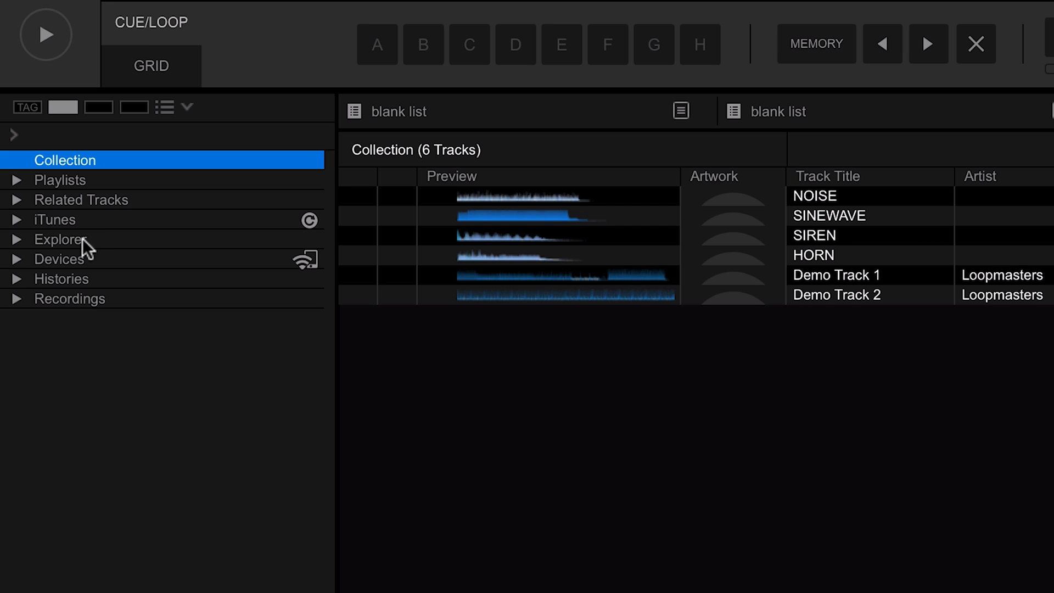
{"action": "mouse_move", "coordinate": [86, 267]}
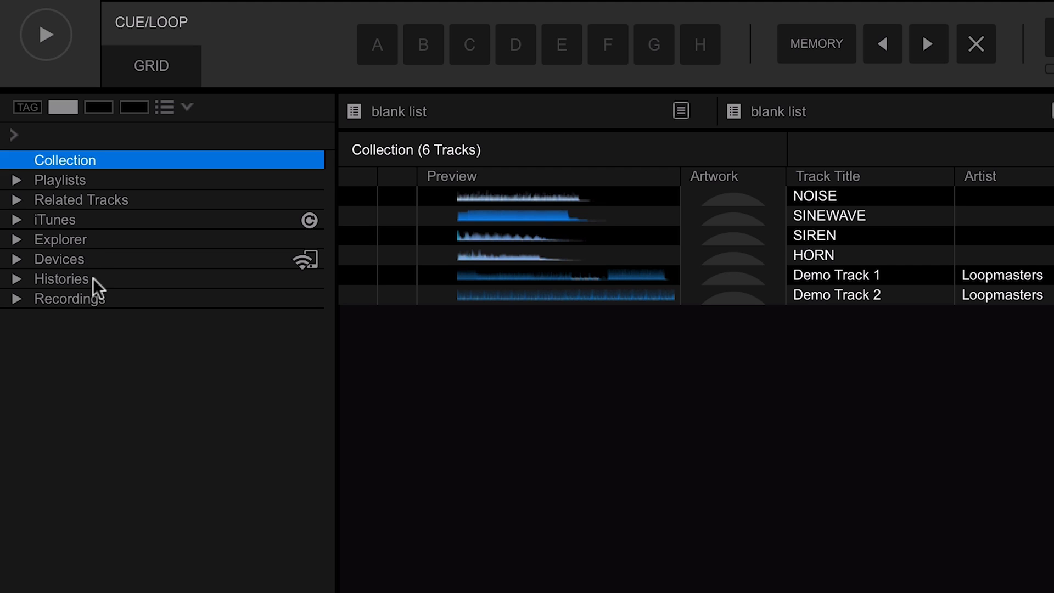
{"action": "mouse_move", "coordinate": [101, 313]}
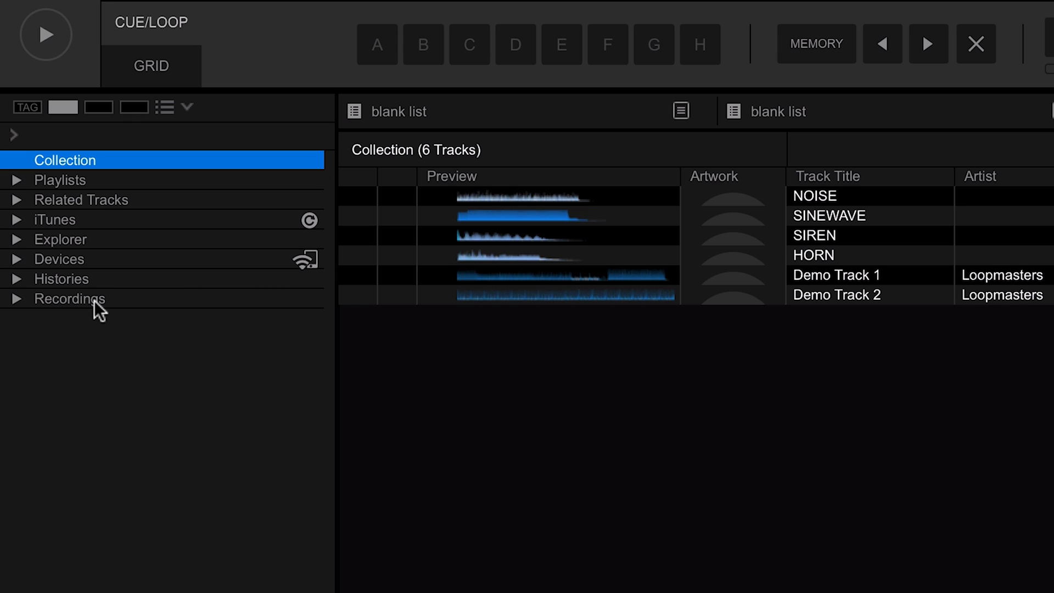
{"action": "scroll", "scroll_direction": "down", "scroll_amount": 3}
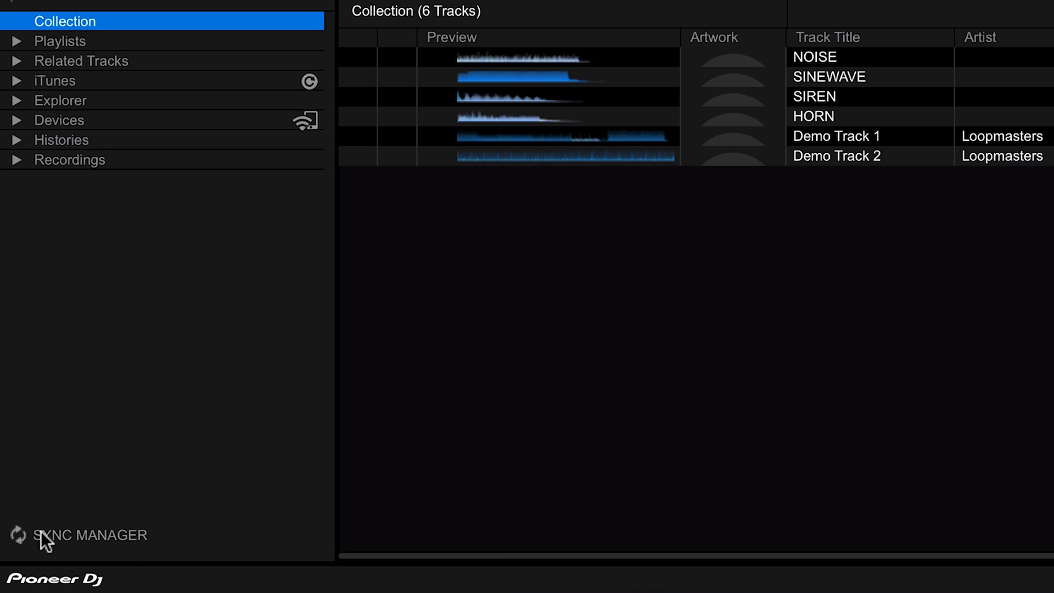
{"action": "mouse_move", "coordinate": [202, 474]}
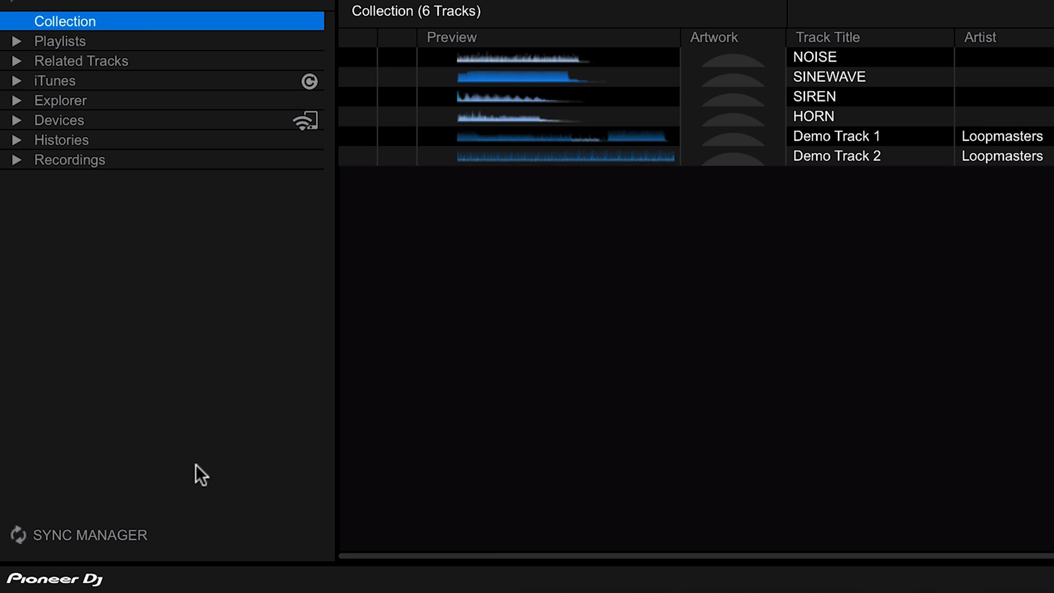
{"action": "mouse_move", "coordinate": [211, 449]}
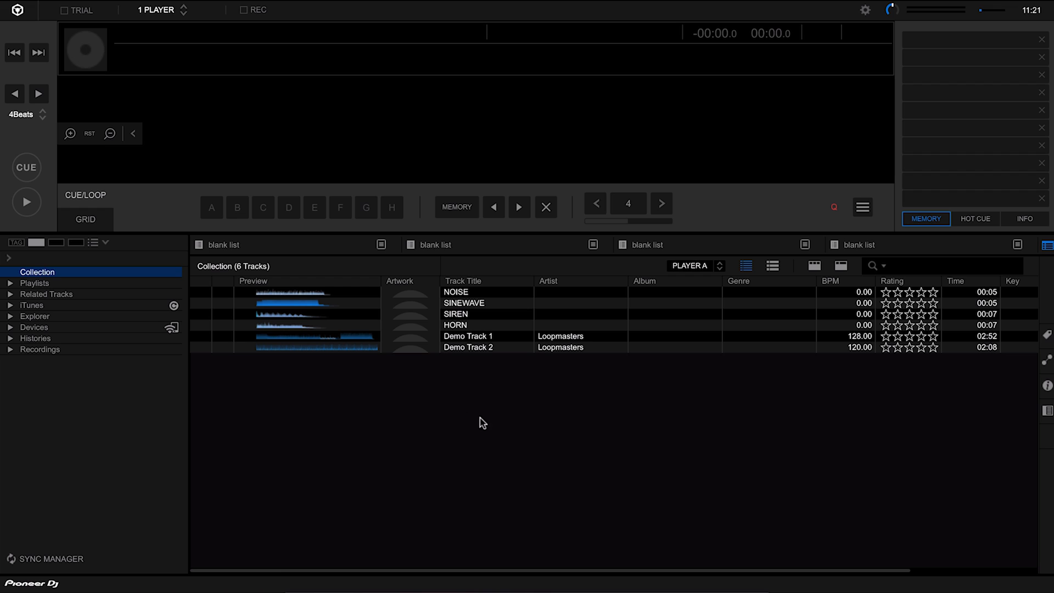
{"action": "mouse_move", "coordinate": [511, 423]}
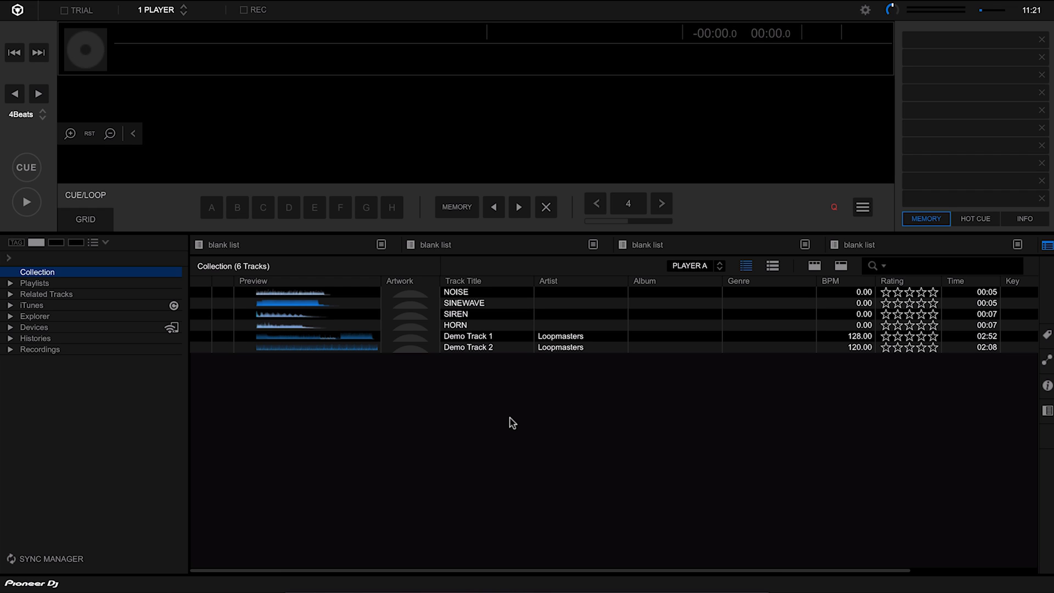
{"action": "mouse_move", "coordinate": [102, 263]}
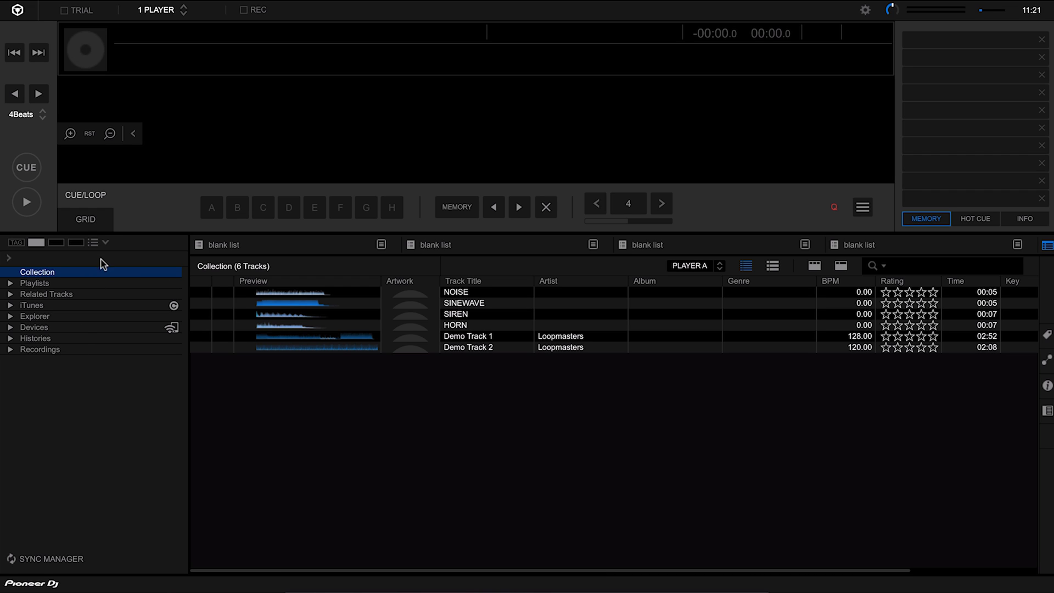
{"action": "mouse_move", "coordinate": [494, 308]}
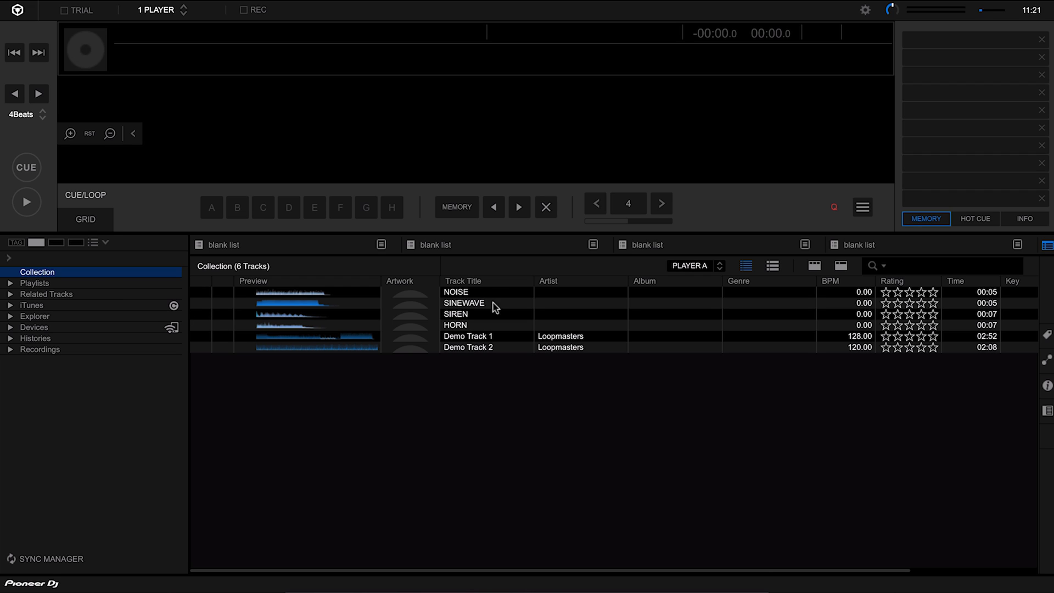
{"action": "mouse_move", "coordinate": [434, 383]}
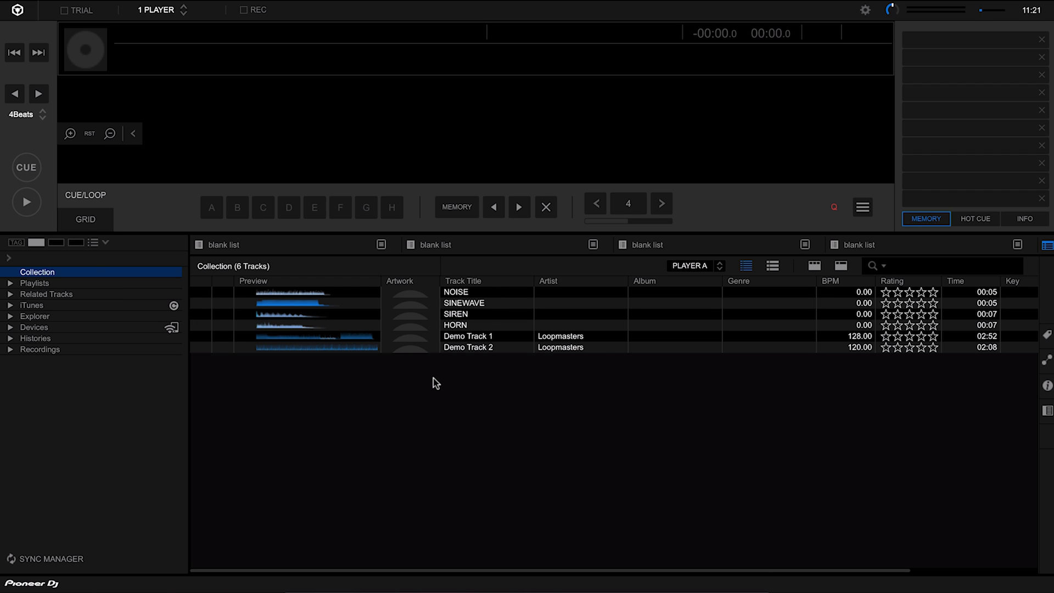
{"action": "mouse_move", "coordinate": [357, 277]}
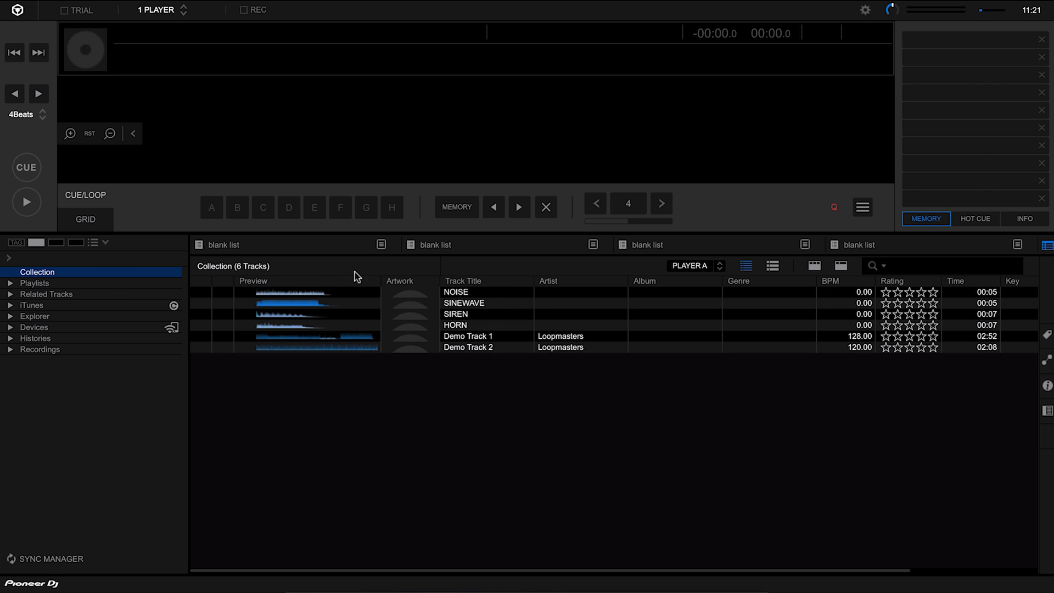
{"action": "mouse_move", "coordinate": [242, 313]}
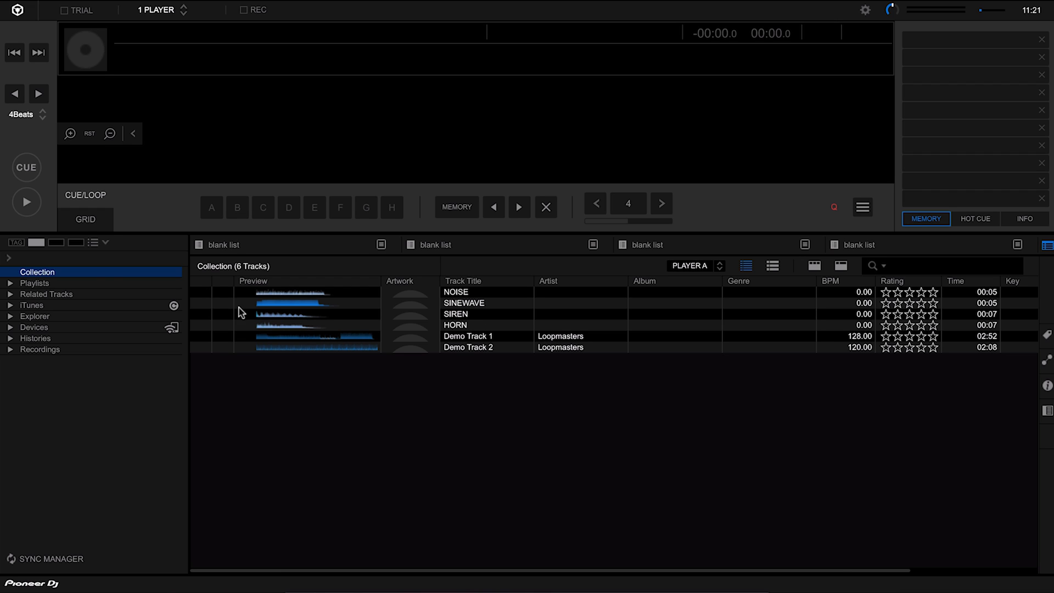
{"action": "mouse_move", "coordinate": [531, 350]}
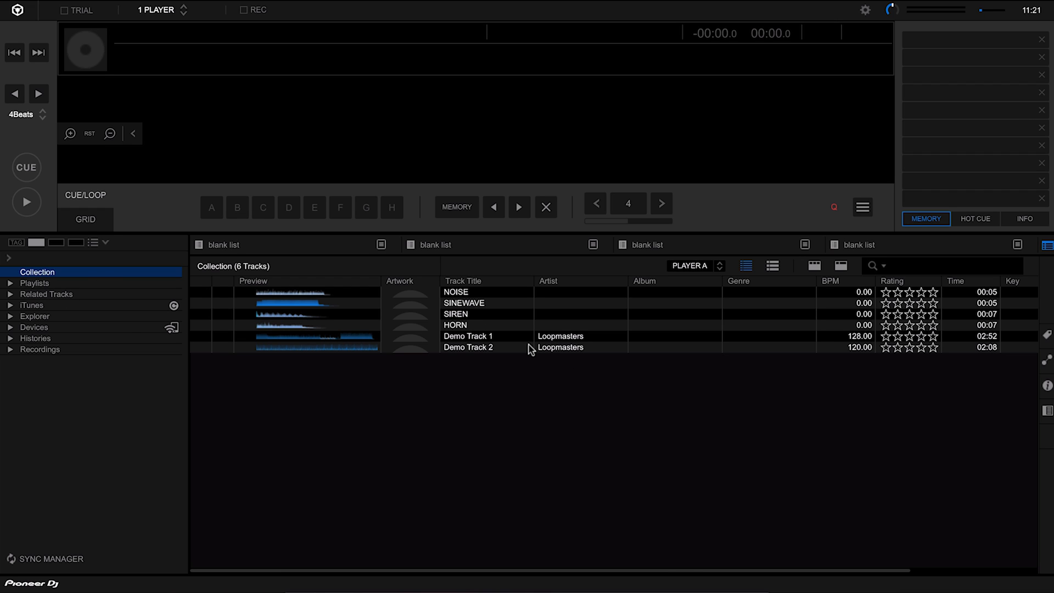
{"action": "mouse_move", "coordinate": [524, 389]}
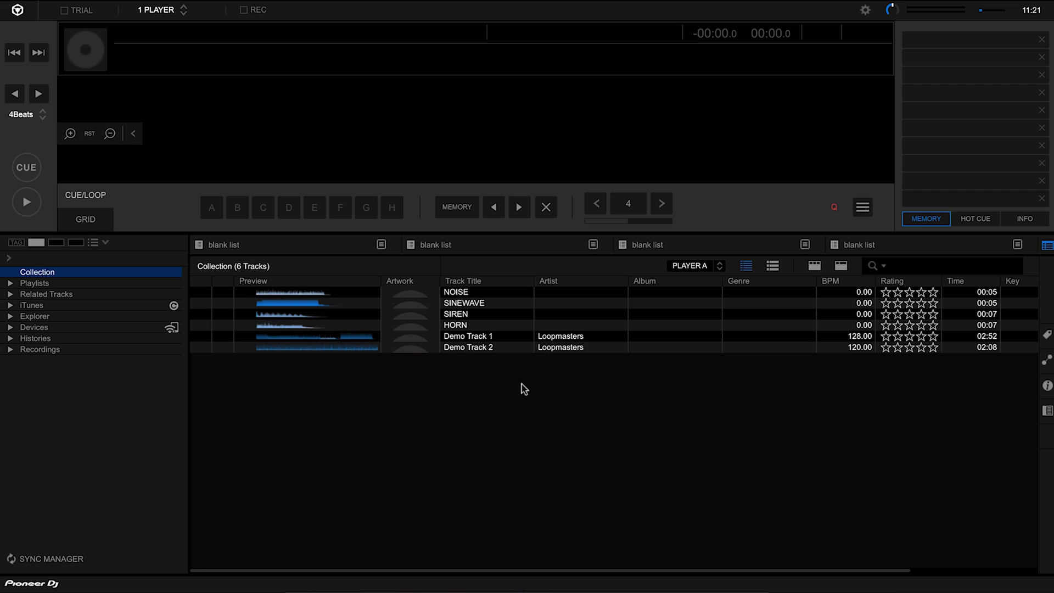
{"action": "mouse_move", "coordinate": [518, 384]}
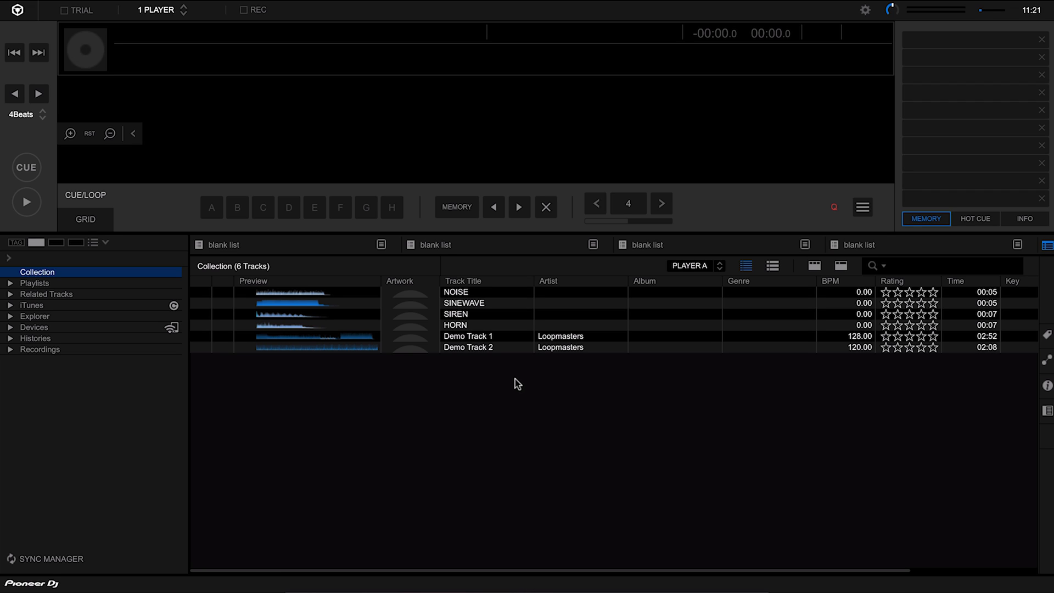
{"action": "mouse_move", "coordinate": [497, 380]}
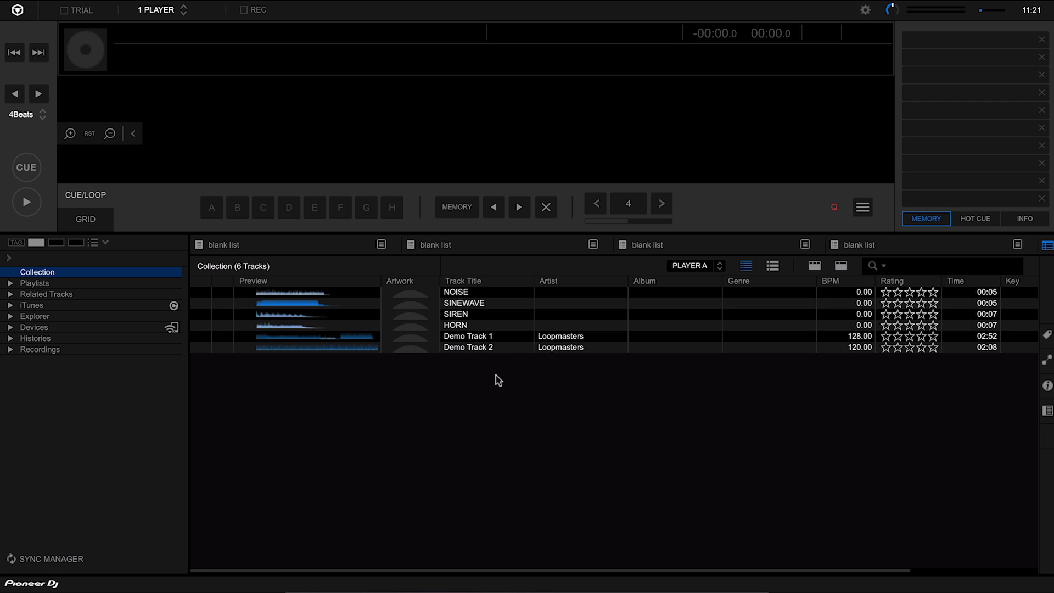
{"action": "mouse_move", "coordinate": [337, 302]}
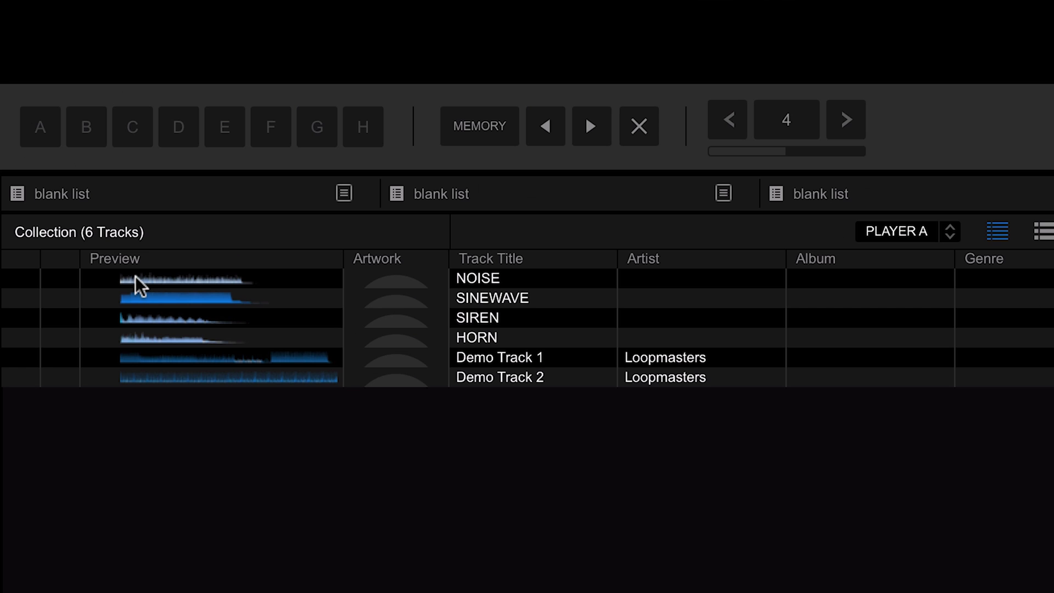
{"action": "mouse_move", "coordinate": [147, 287]}
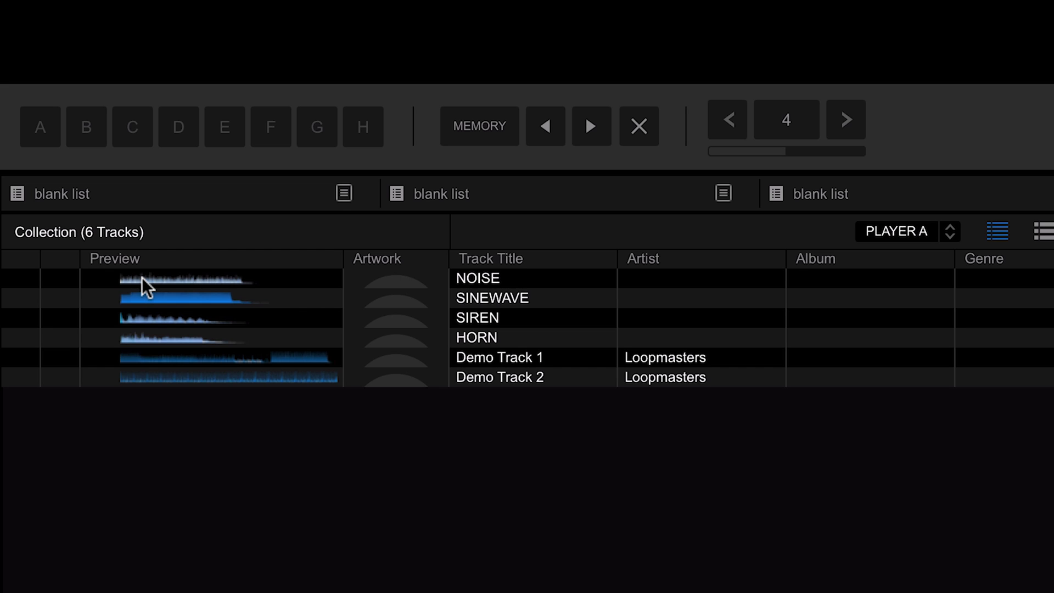
{"action": "mouse_move", "coordinate": [559, 292]}
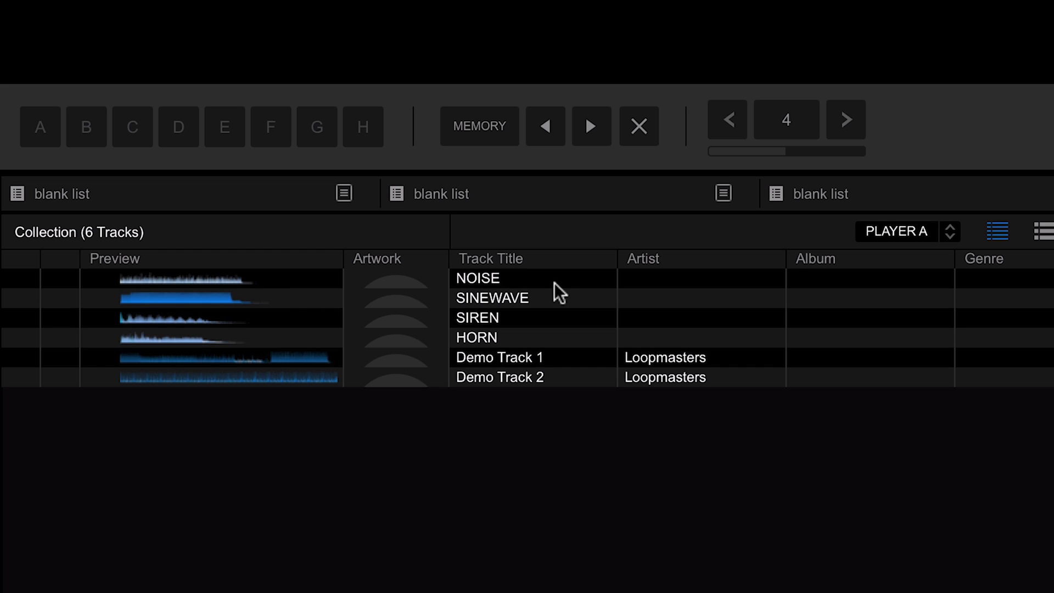
{"action": "mouse_move", "coordinate": [890, 332]}
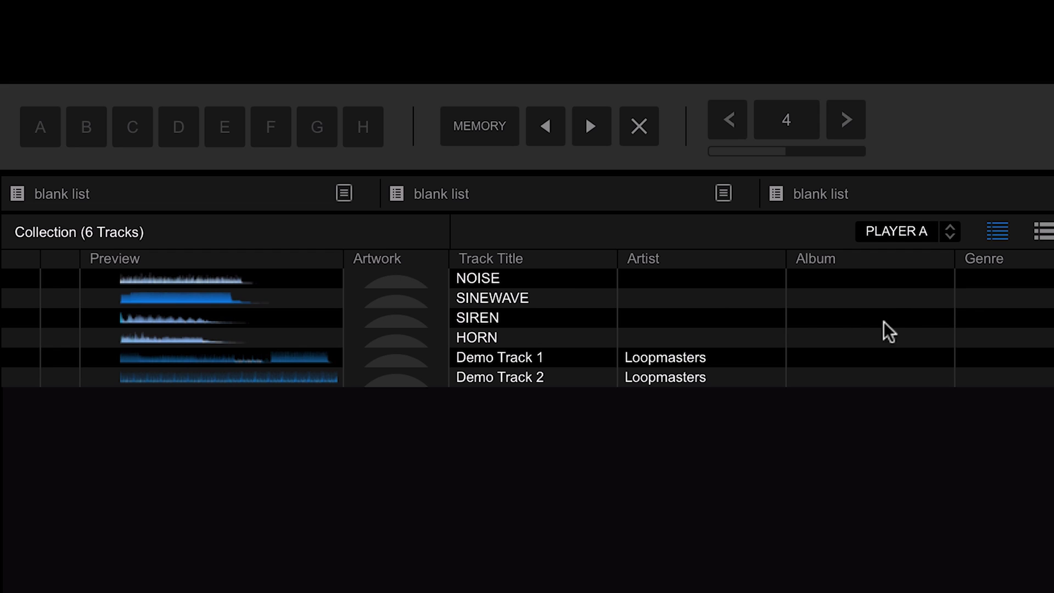
{"action": "mouse_move", "coordinate": [826, 338]}
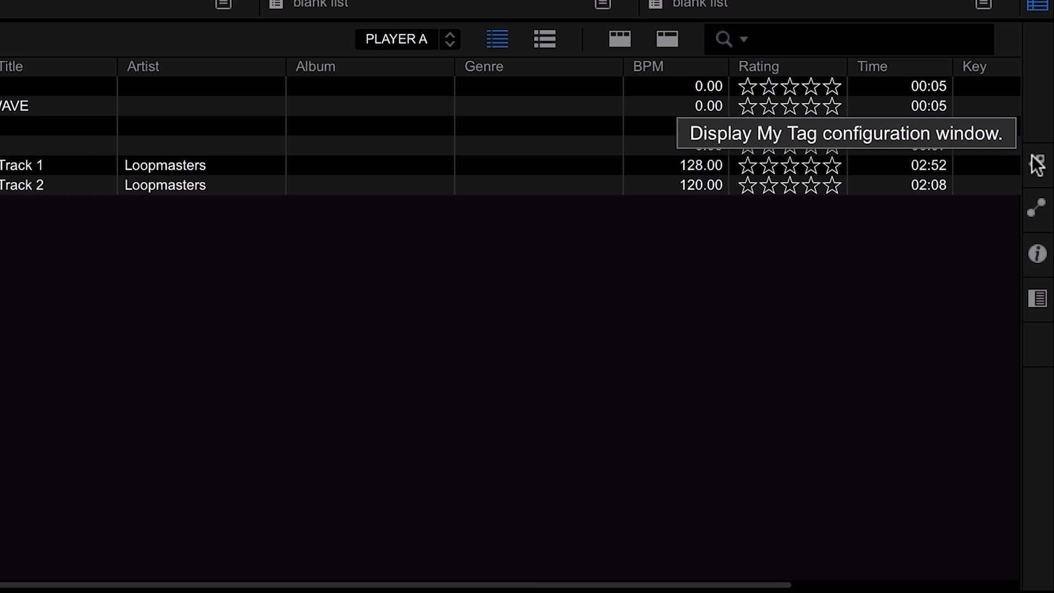
{"action": "left_click", "coordinate": [1037, 167]}
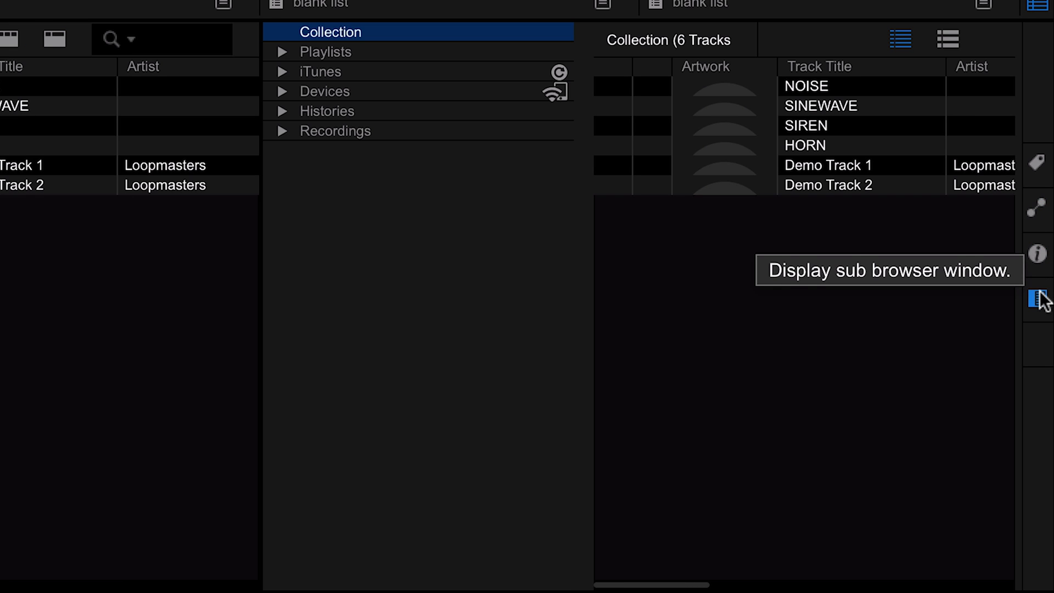
{"action": "mouse_move", "coordinate": [1037, 300]}
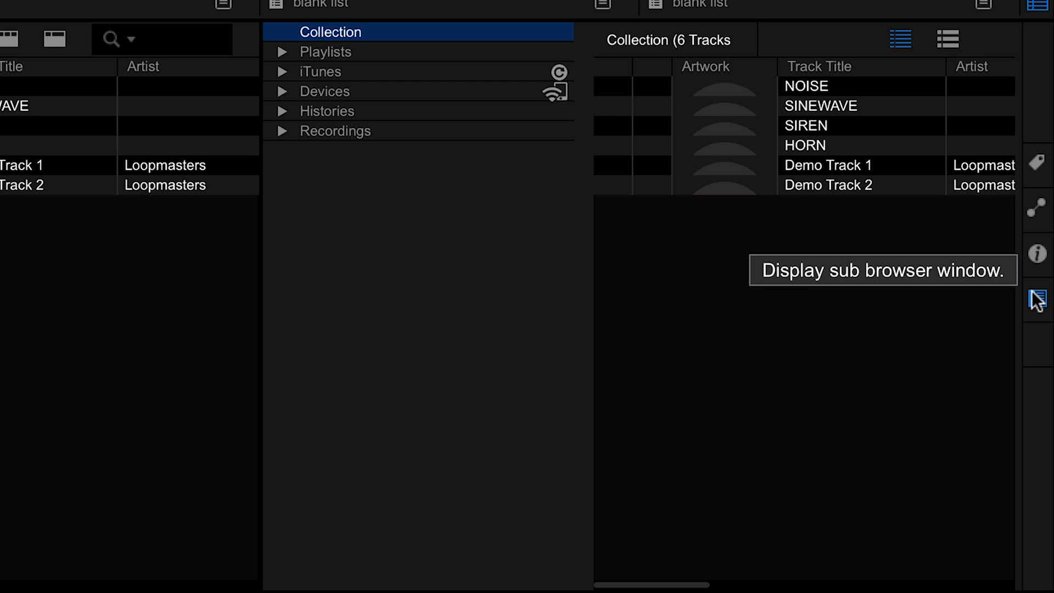
{"action": "left_click", "coordinate": [1037, 301]}
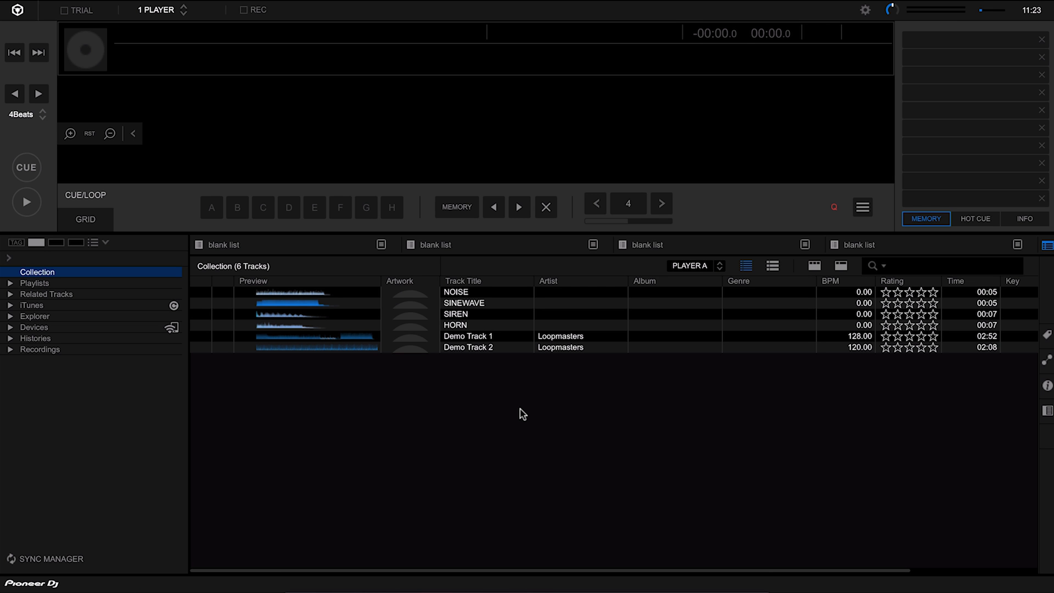
{"action": "mouse_move", "coordinate": [526, 420]}
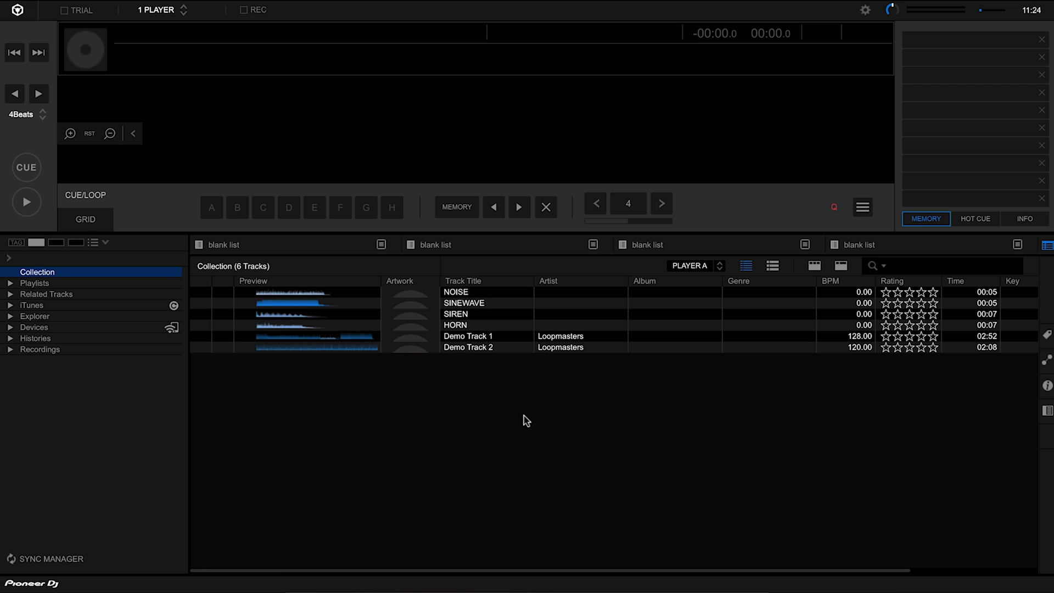
{"action": "mouse_move", "coordinate": [487, 423]}
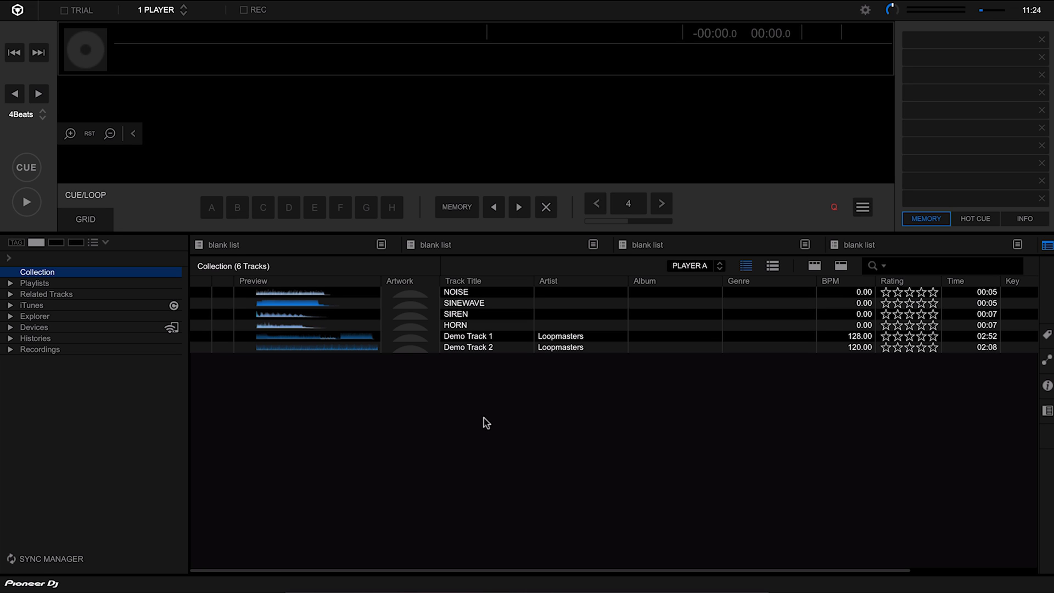
{"action": "mouse_move", "coordinate": [468, 426]}
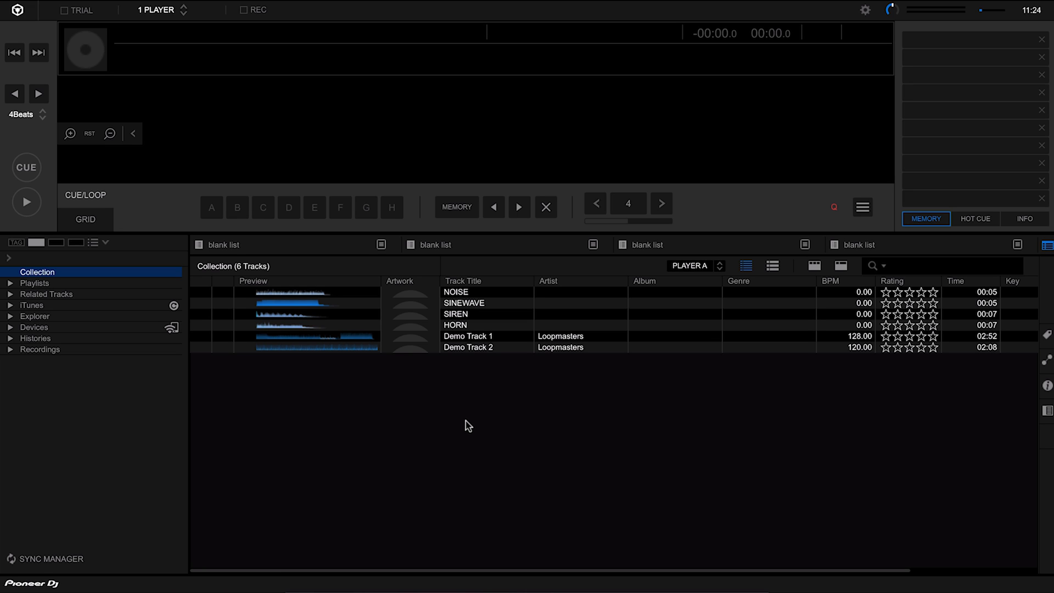